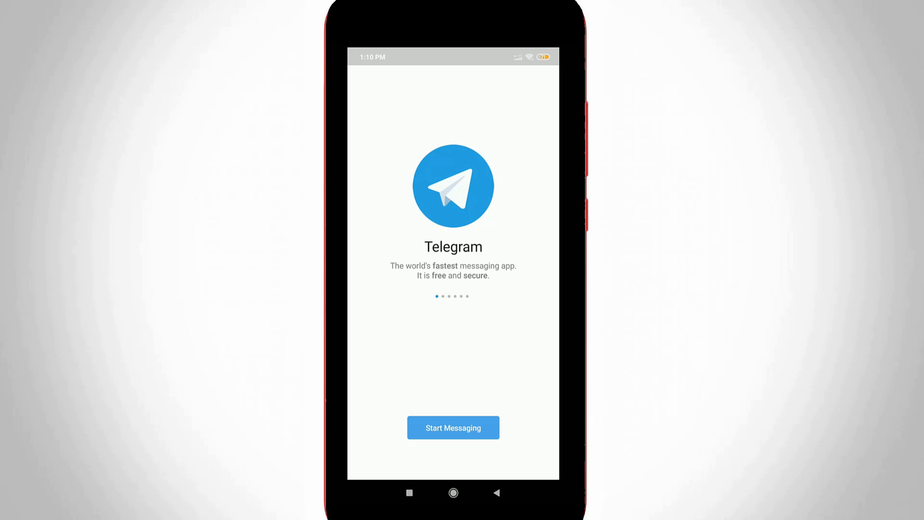
# Launch Telegram from the home screen to show the three-conversation chat list.
pyautogui.click(453, 428)
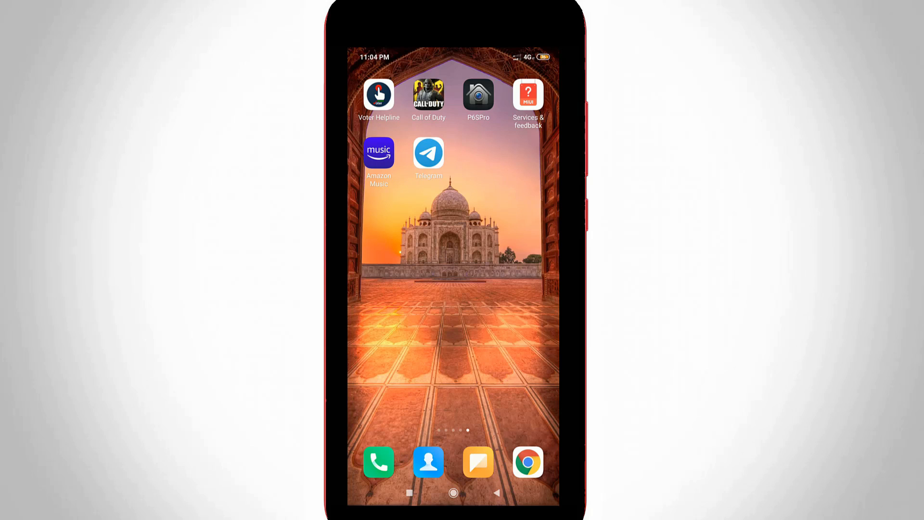
pyautogui.click(428, 152)
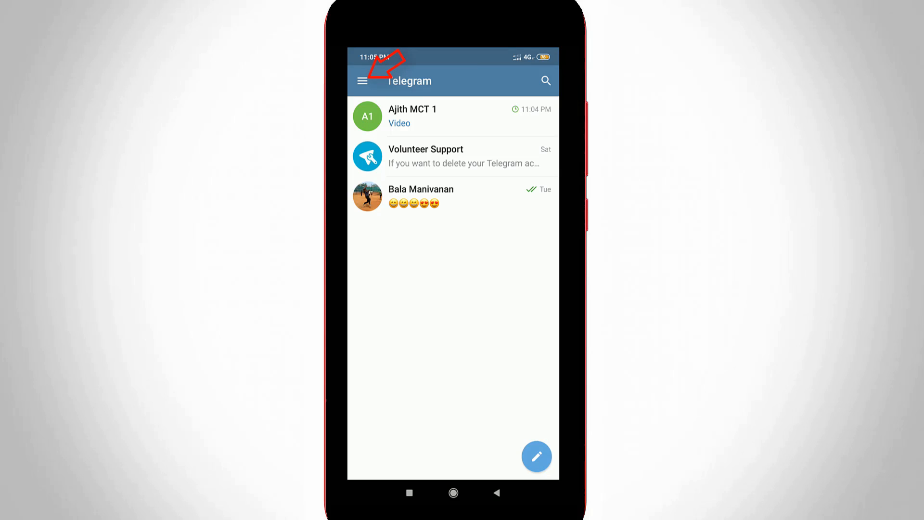
# Go to Telegram's Settings page through the main navigation menu.
pyautogui.click(362, 81)
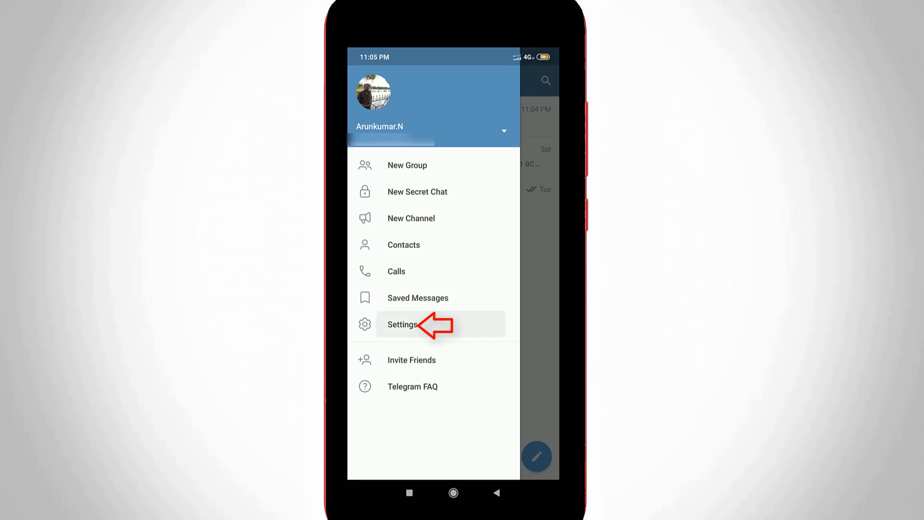
pyautogui.click(402, 324)
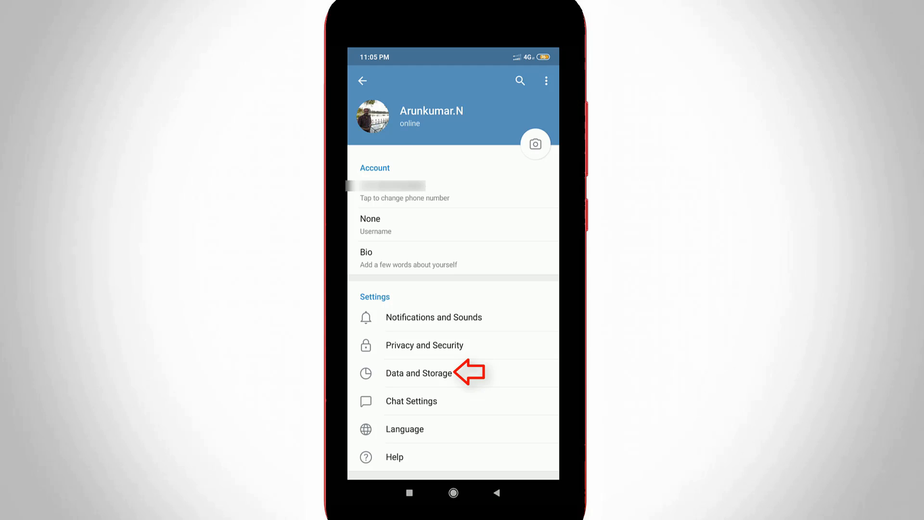
# Open the Data and Storage settings page.
pyautogui.click(418, 373)
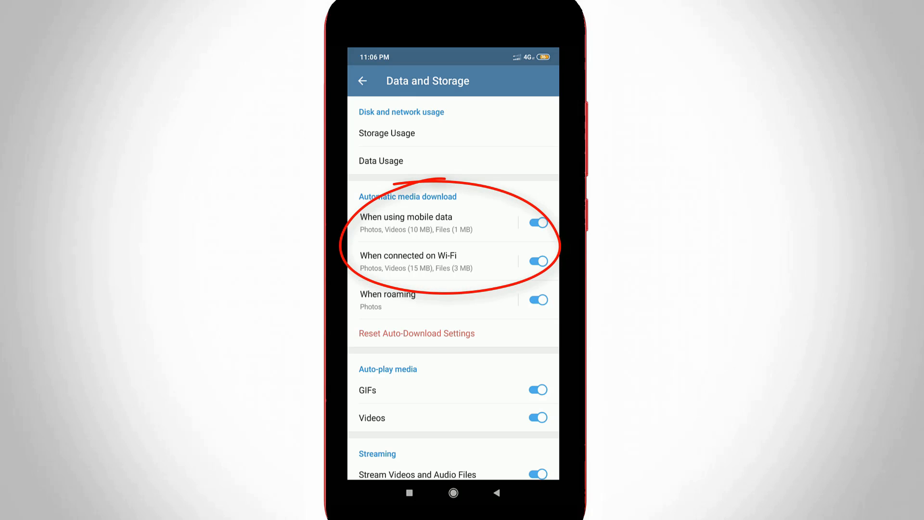
# Turn off automatic media download for mobile data and for Wi-Fi, leaving roaming unchanged.
pyautogui.click(536, 223)
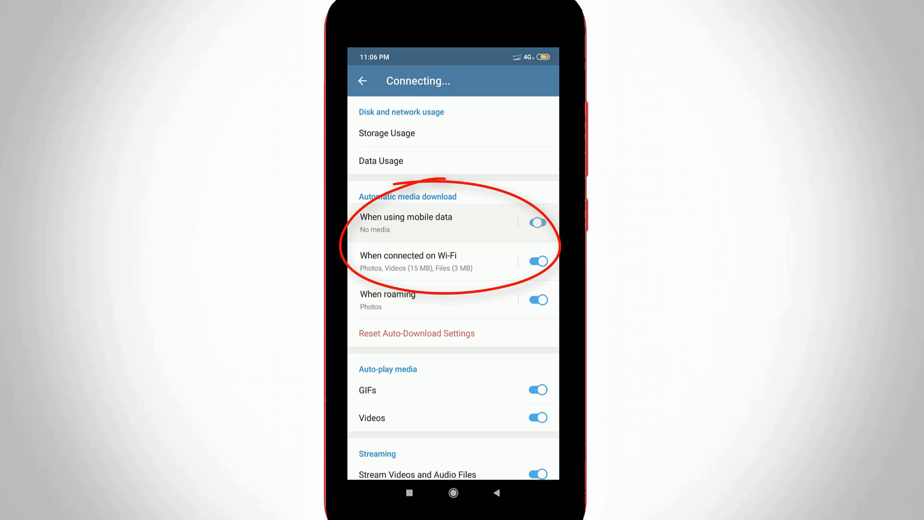
pyautogui.click(536, 222)
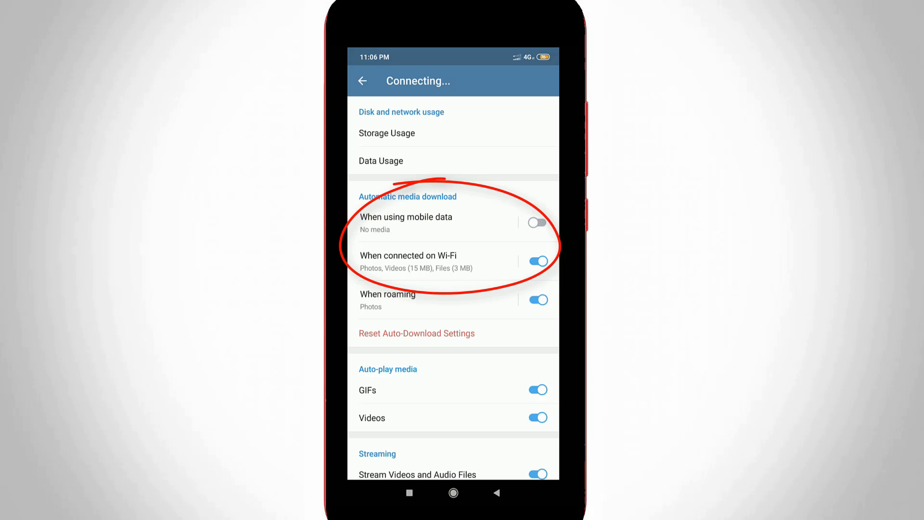
pyautogui.click(454, 261)
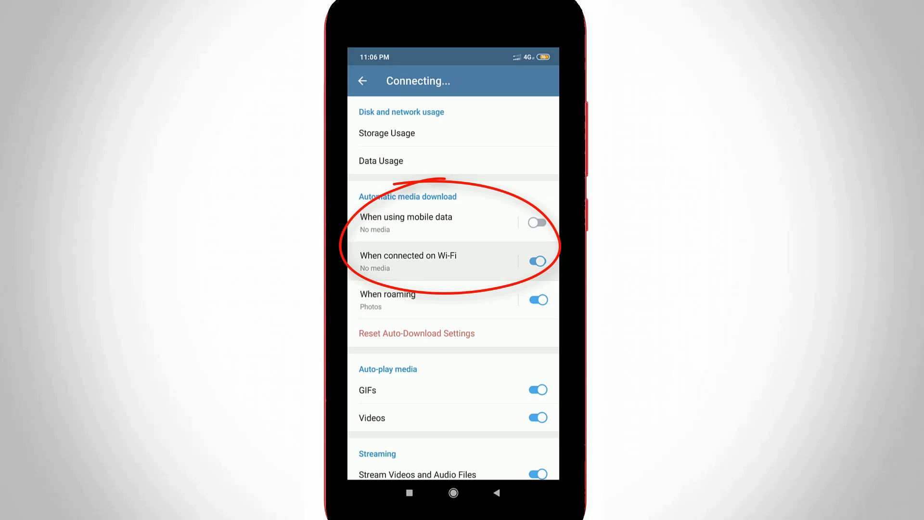
pyautogui.click(536, 261)
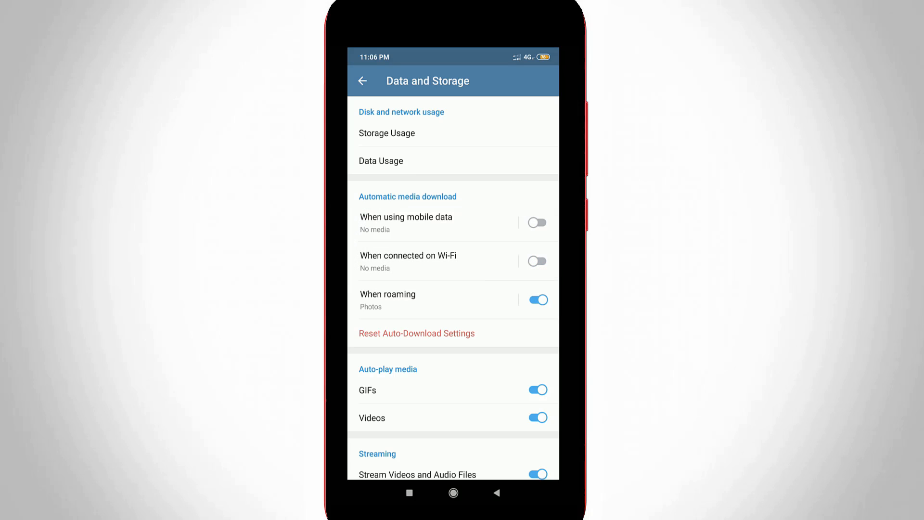